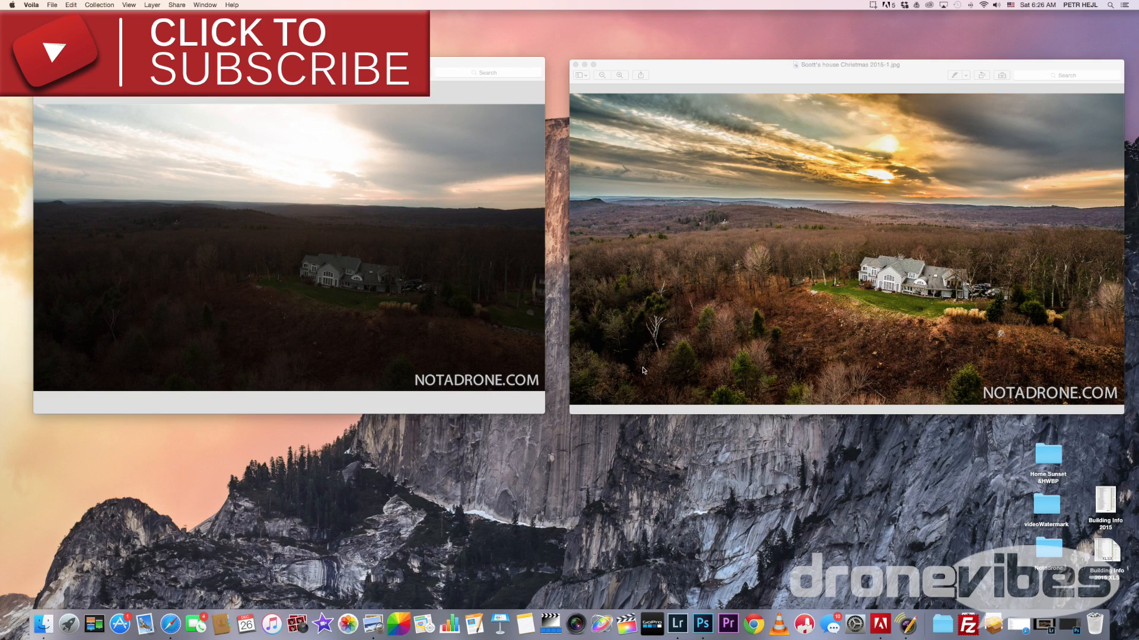
mouse_move(447, 347)
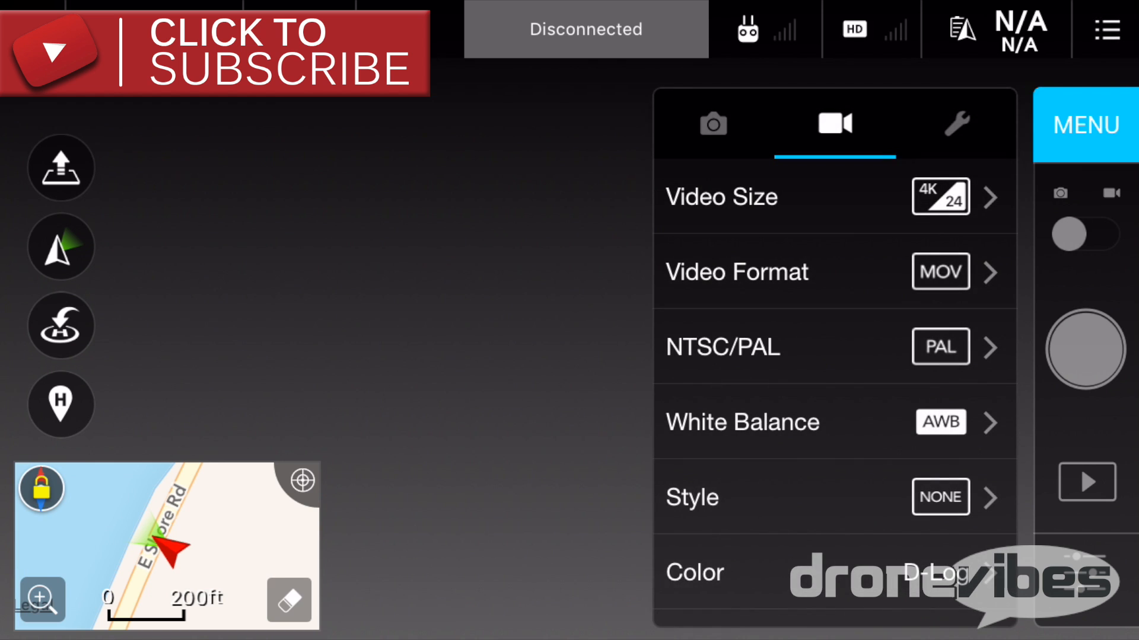
Show the Photo mode list with Single Shot, HDR, Multiple, AEB and Timed Shot
click(713, 123)
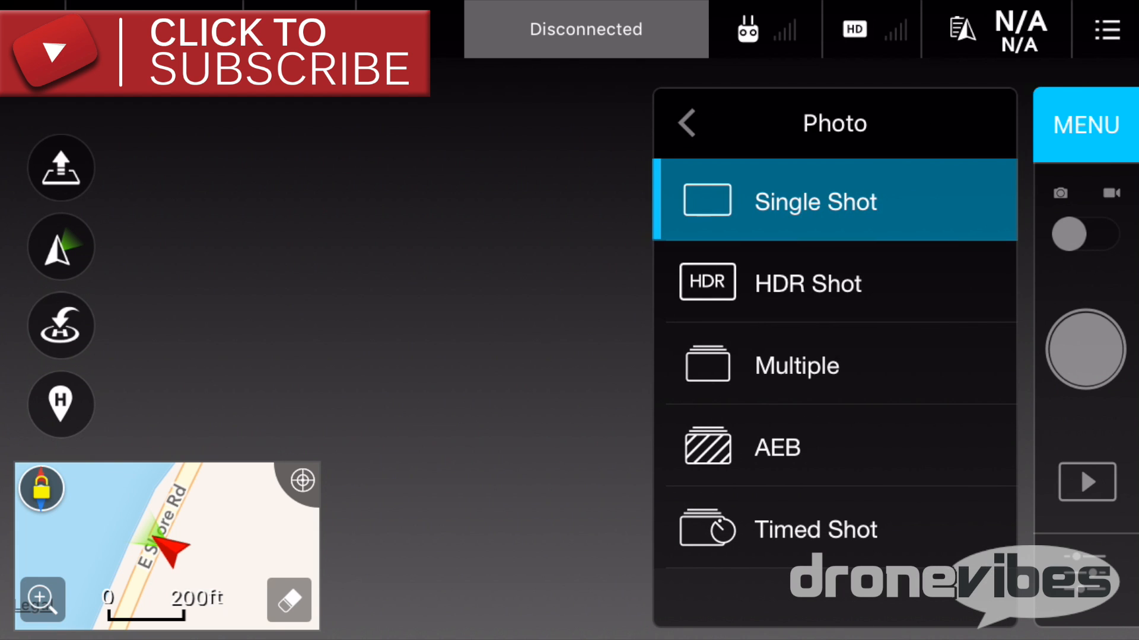
click(798, 446)
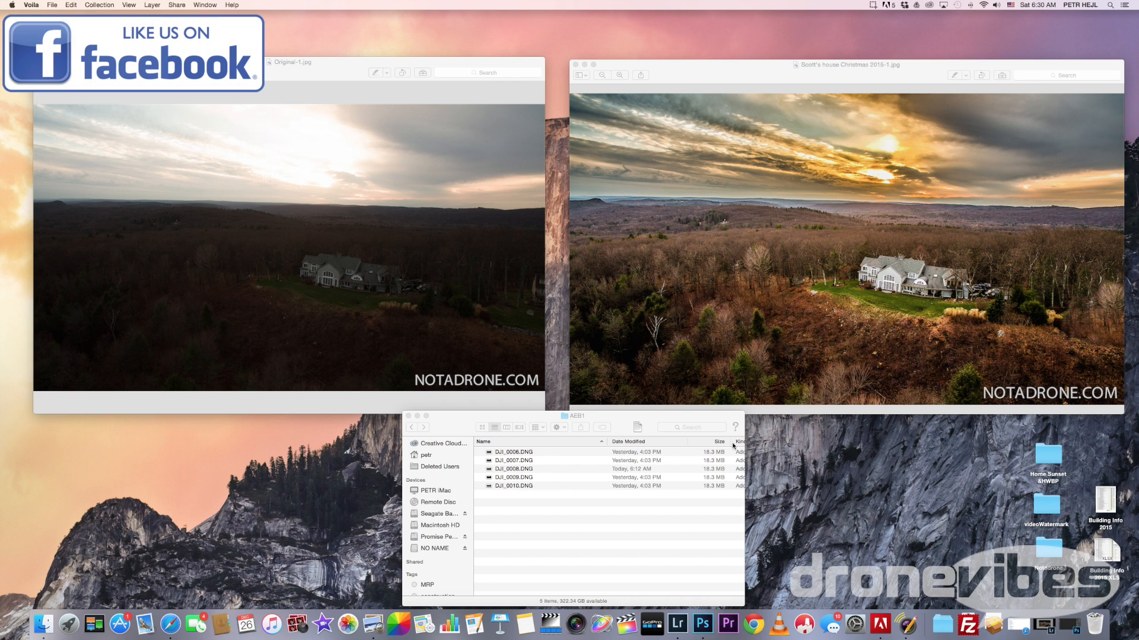
mouse_move(730, 445)
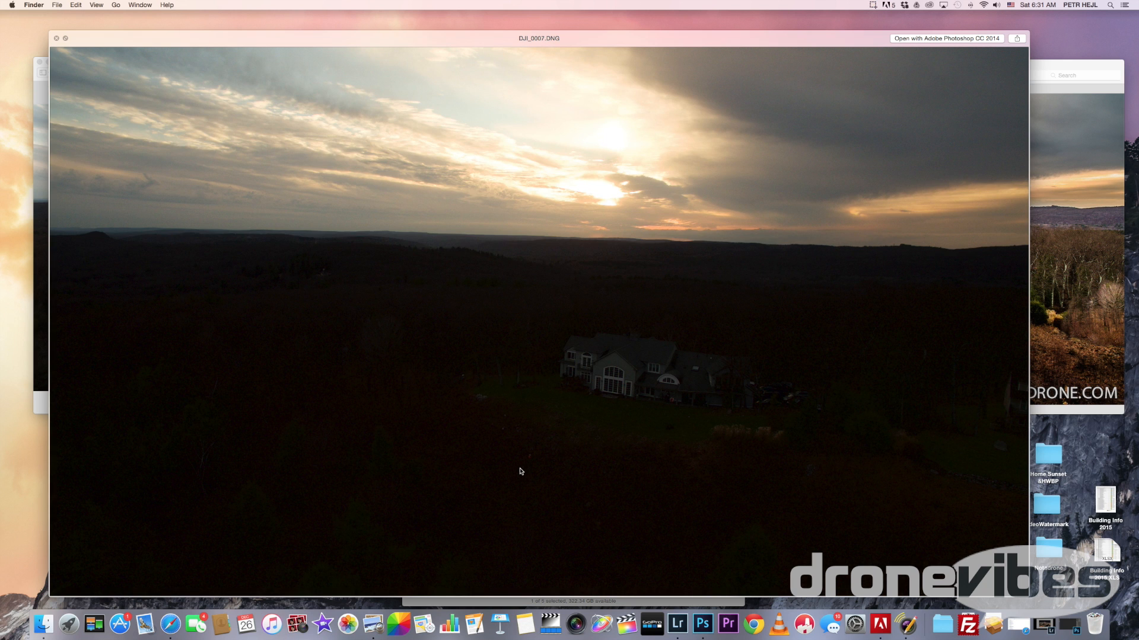
Step through the bracketed exposures DJI_0008, DJI_0009 and DJI_0010 in Quick Look
key(right)
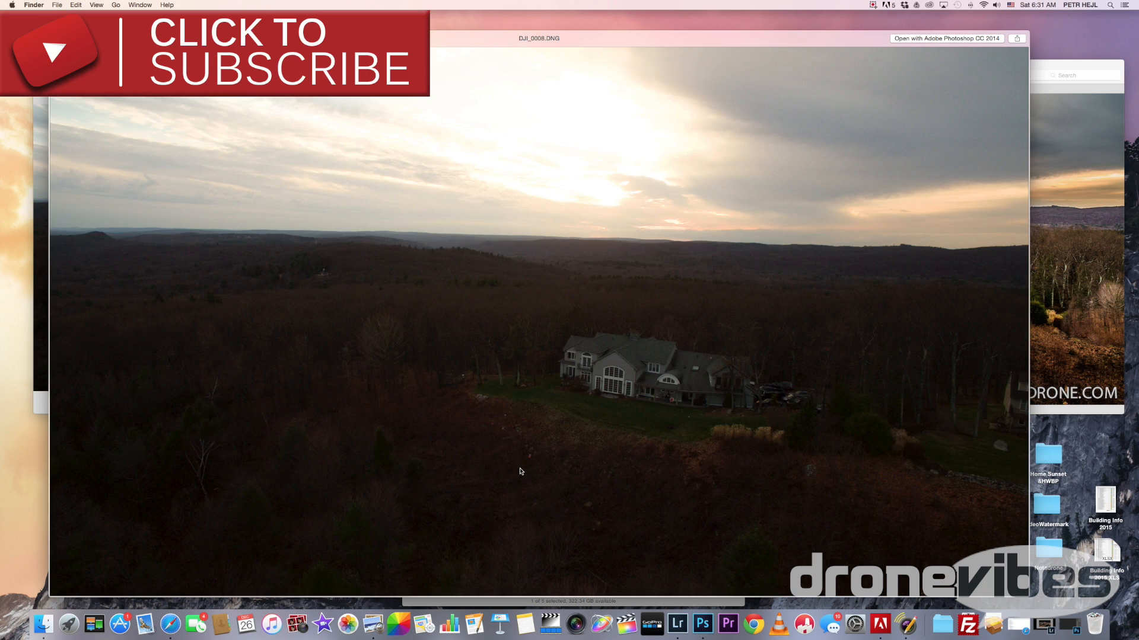
key(right)
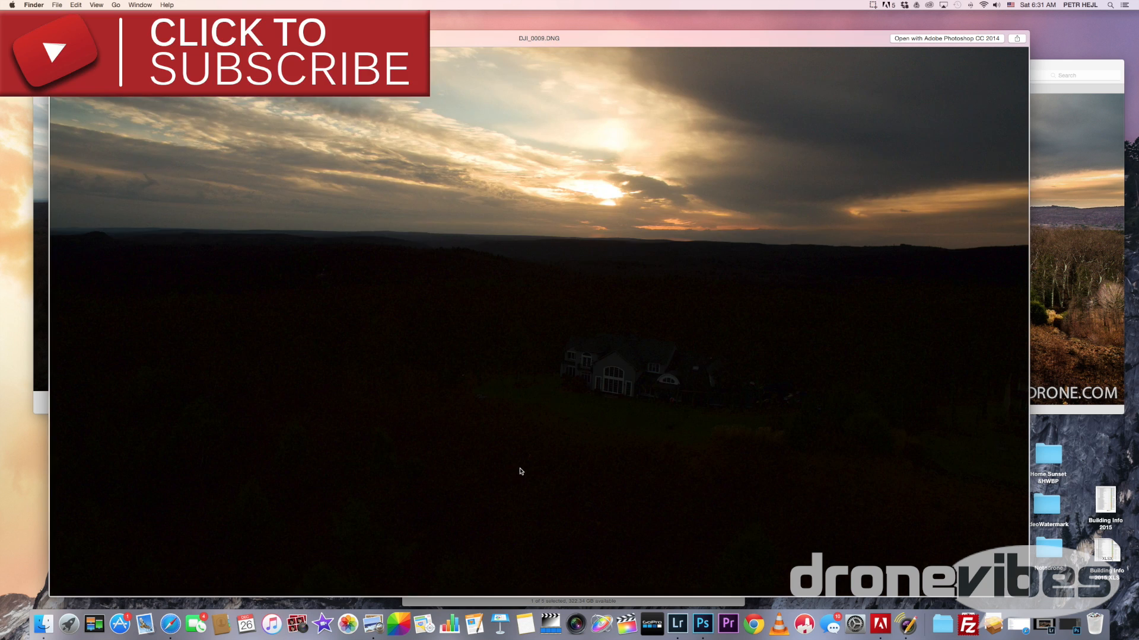
key(right)
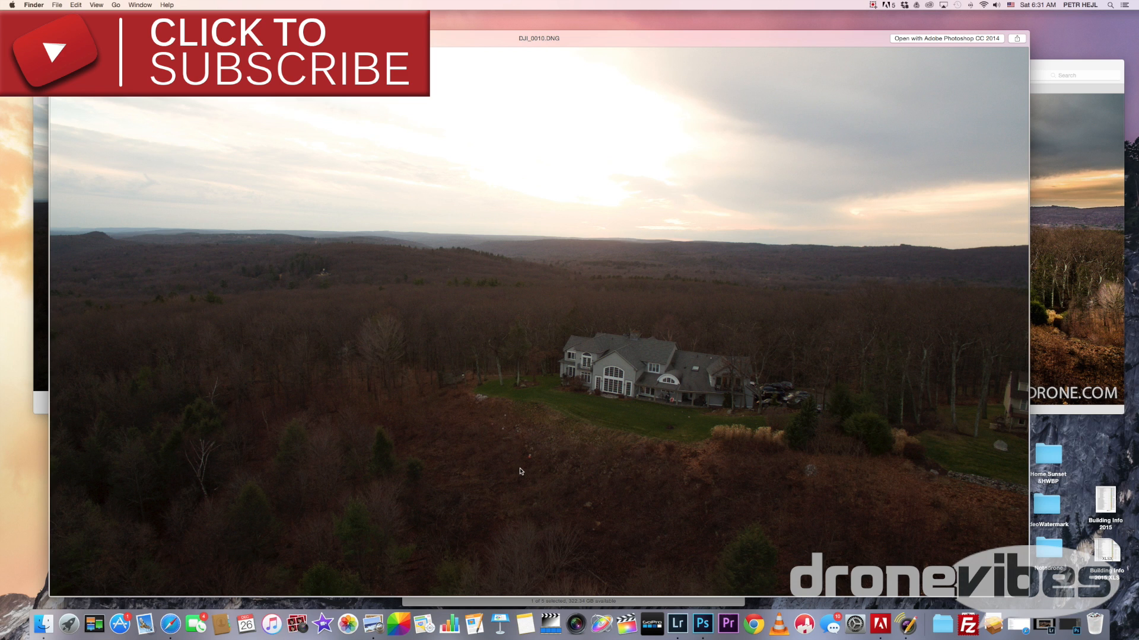
mouse_move(551, 318)
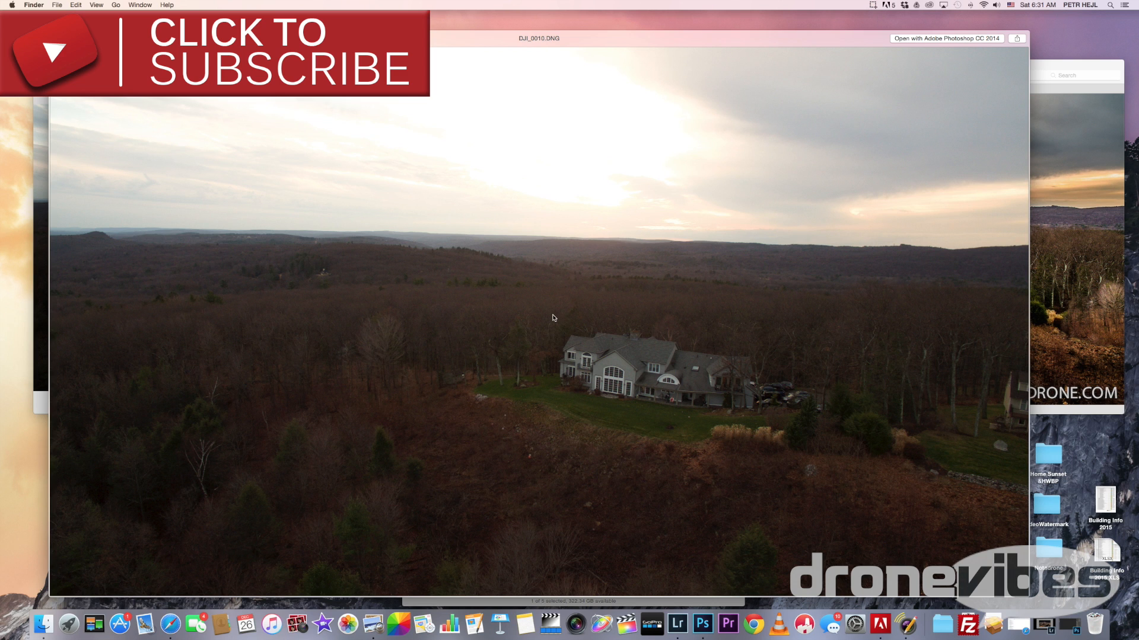
mouse_move(556, 190)
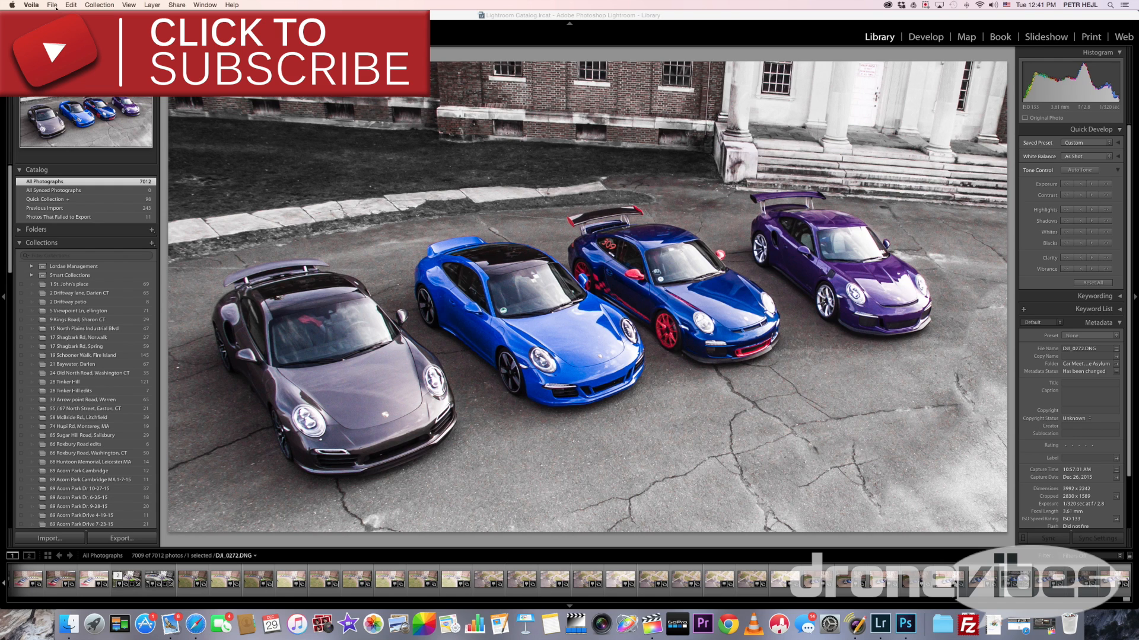
Import the five bracketed DNG frames from the AEB1 folder into the catalog
click(51, 5)
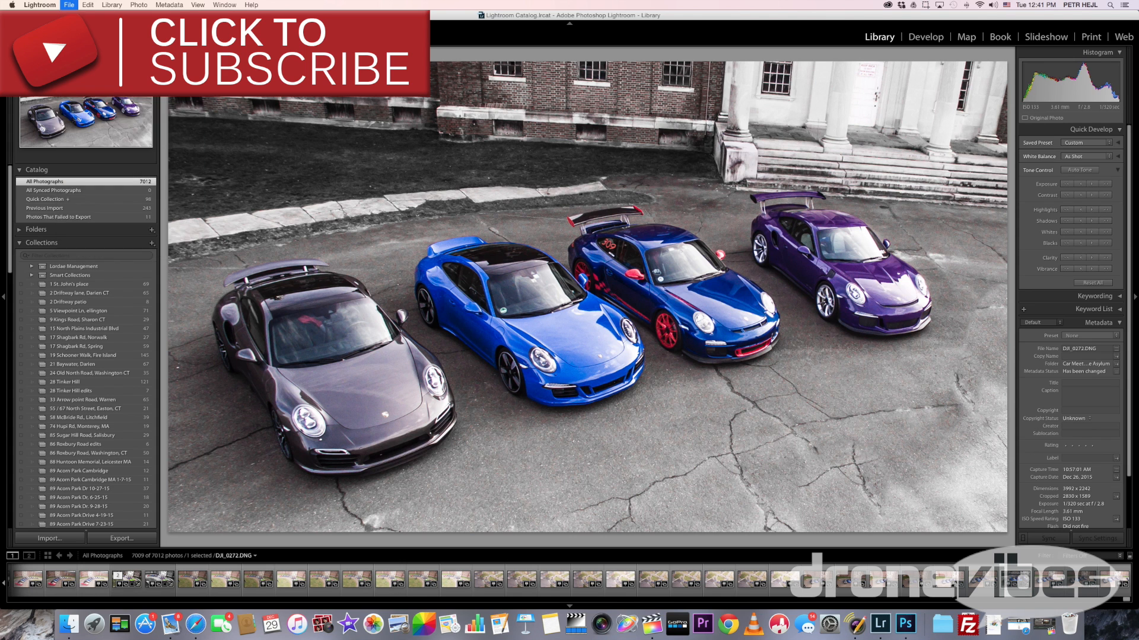
click(49, 538)
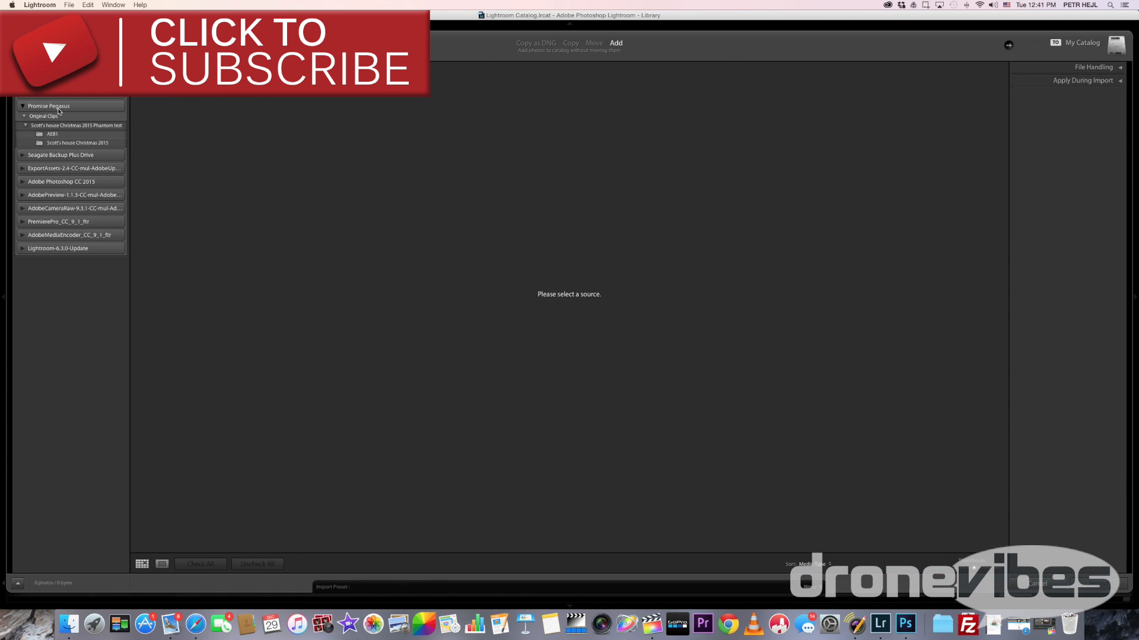
click(52, 134)
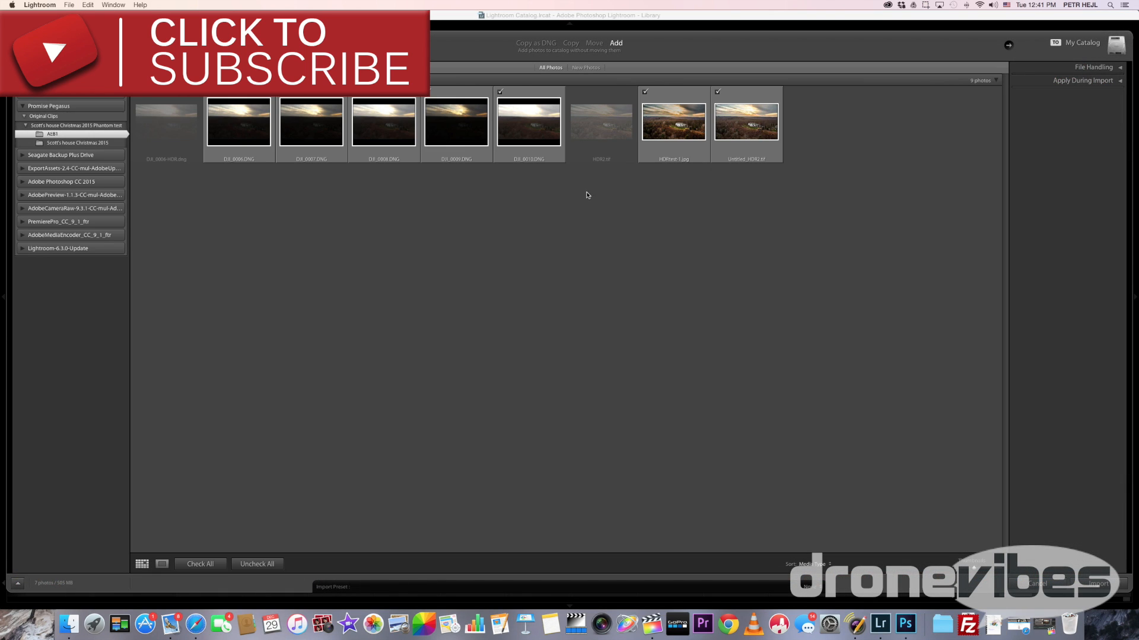
click(644, 93)
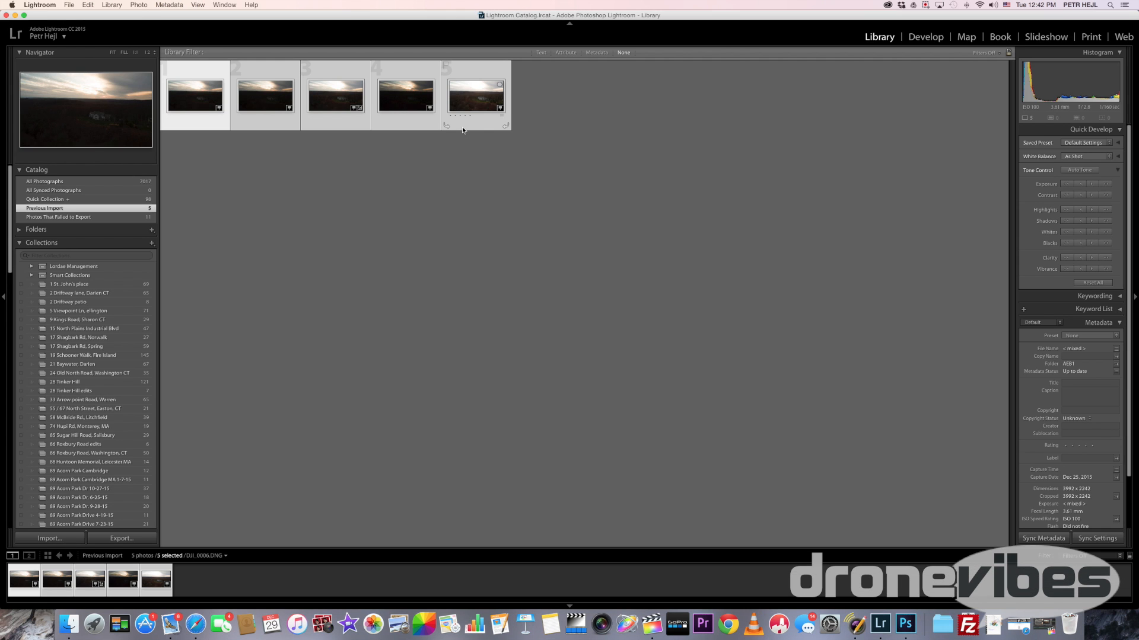
mouse_move(148, 16)
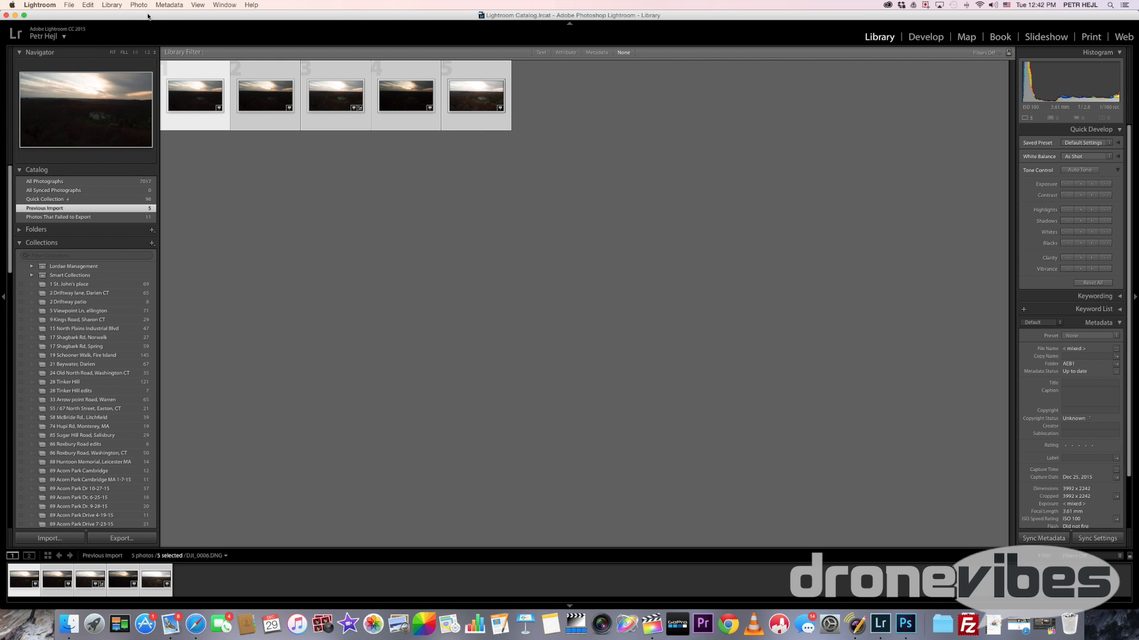
Launch Photo Merge > HDR on the five selected bracketed shots
click(137, 4)
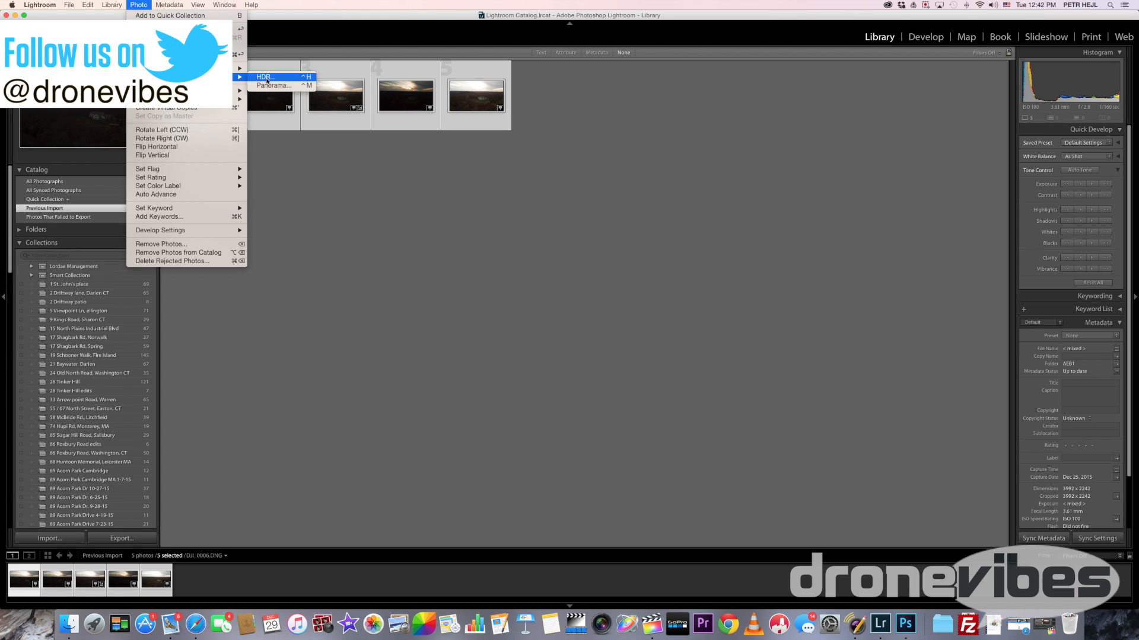
click(263, 77)
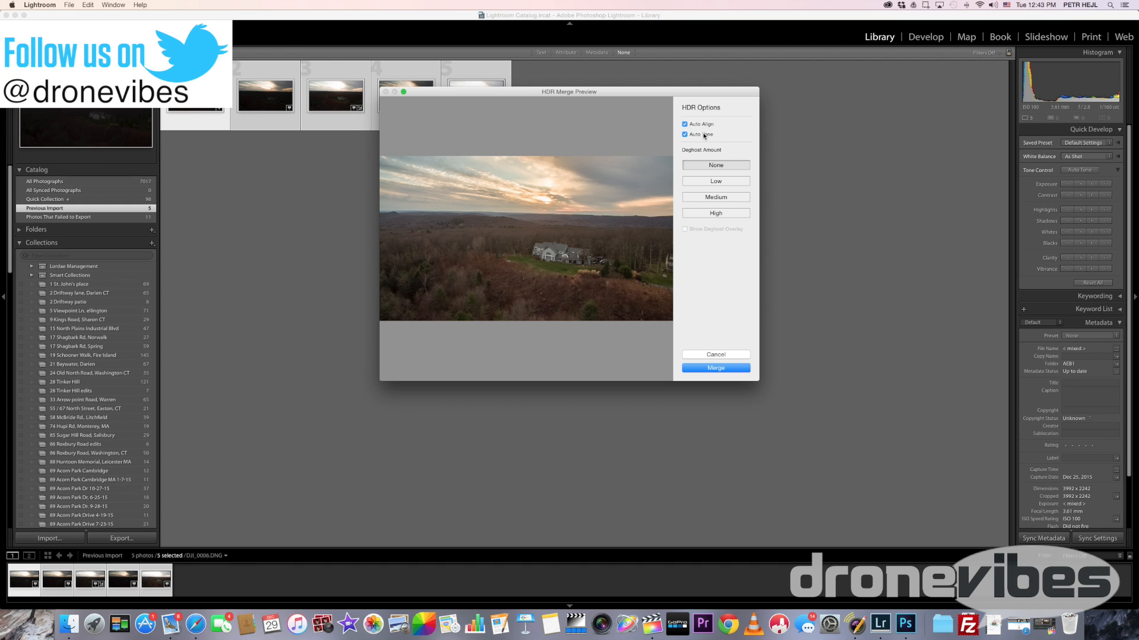
mouse_move(699, 134)
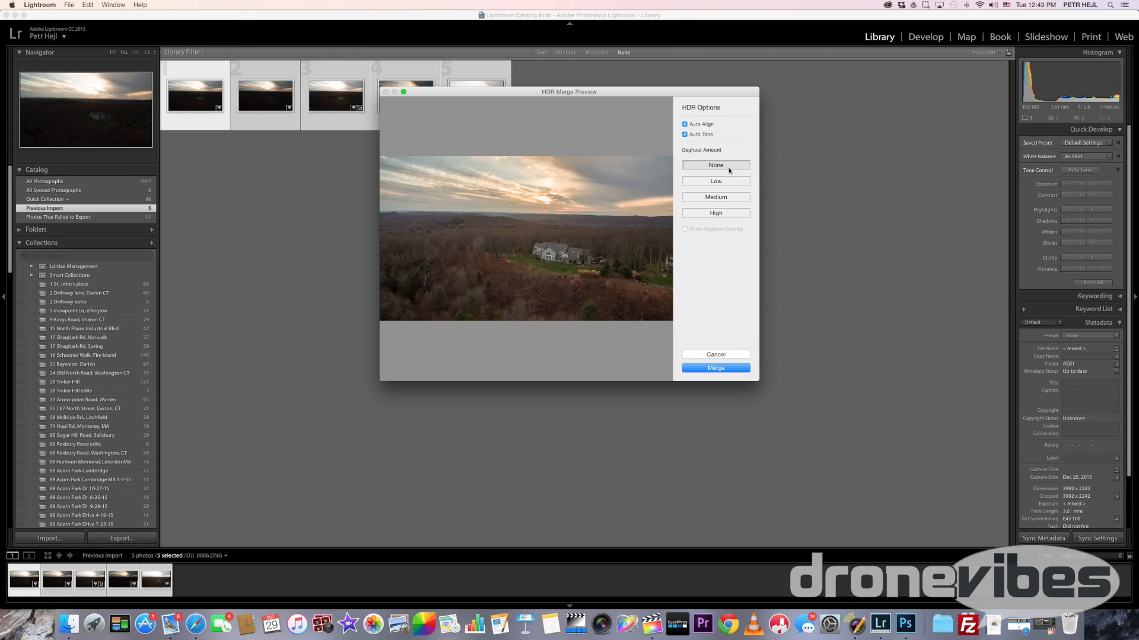
Merge with Auto Align, Auto Tone and Deghost None into one HDR DNG
click(714, 368)
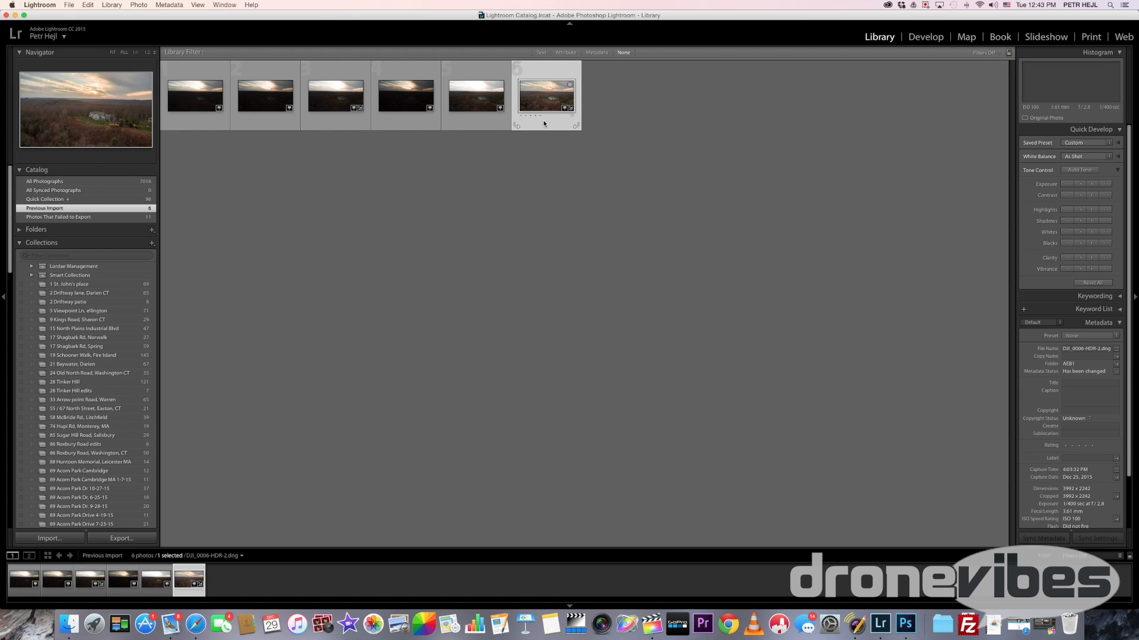
View DJI_0006-HDR-2.dng in Loupe and take it into the Develop module
double_click(546, 97)
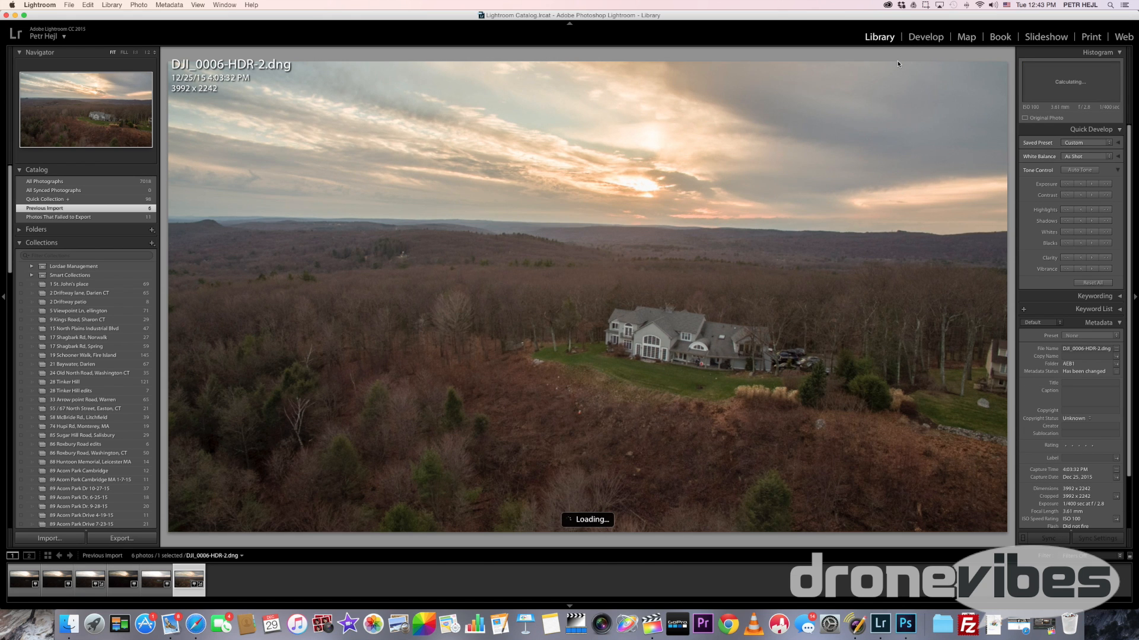
click(925, 37)
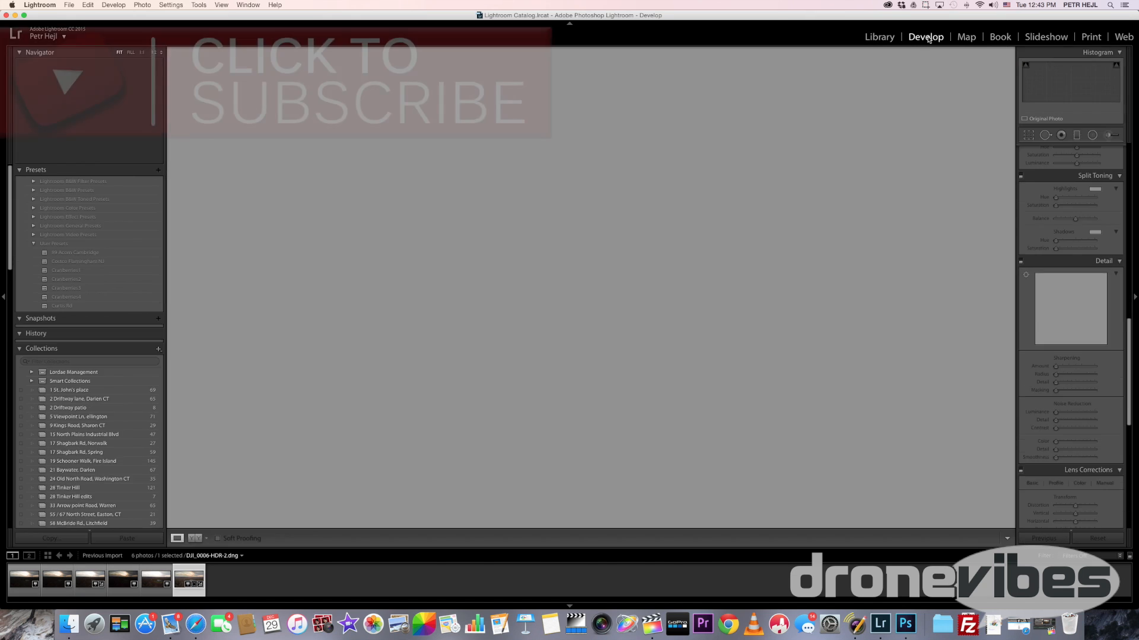